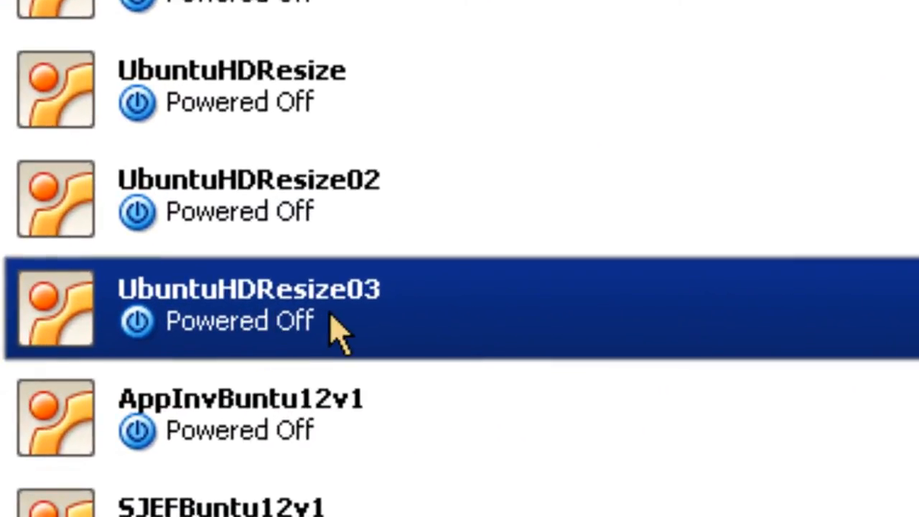
pyautogui.moveTo(636, 330)
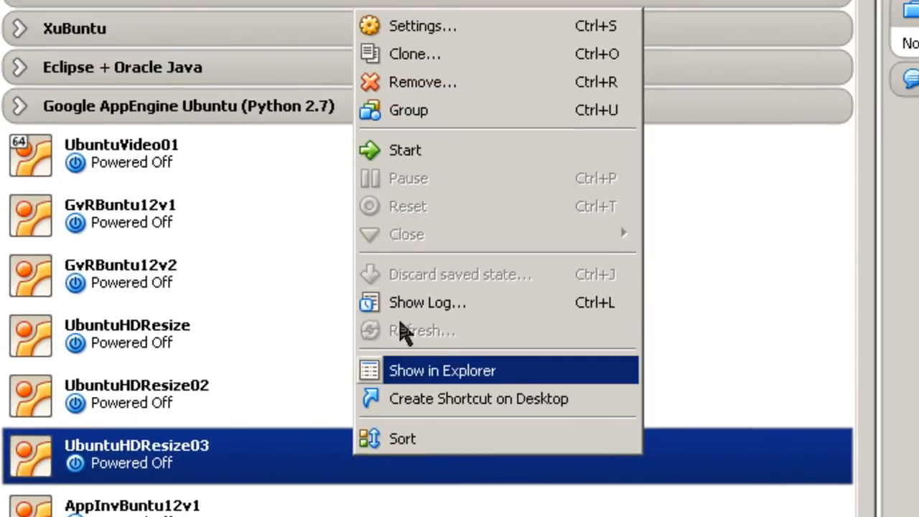
pyautogui.moveTo(409, 82)
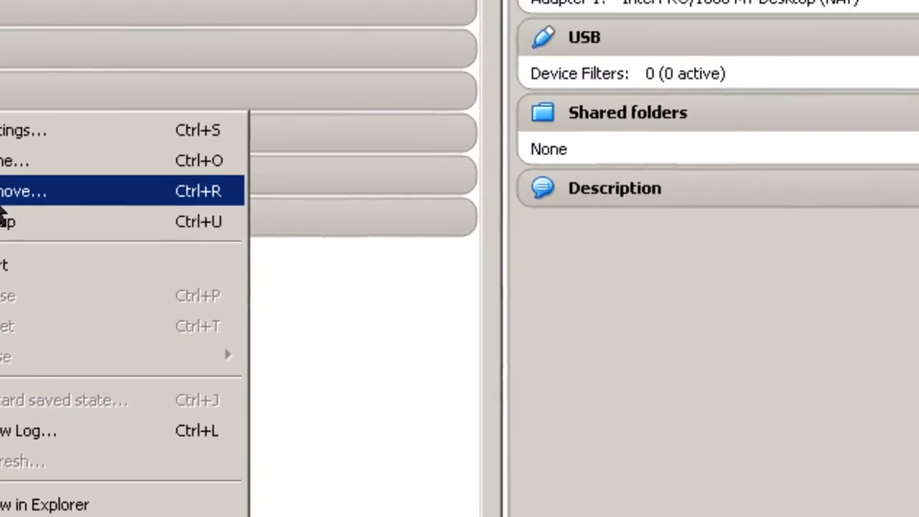
# Remove UbuntuHDResize03 via its context menu so the delete-files confirmation appears.
pyautogui.click(22, 190)
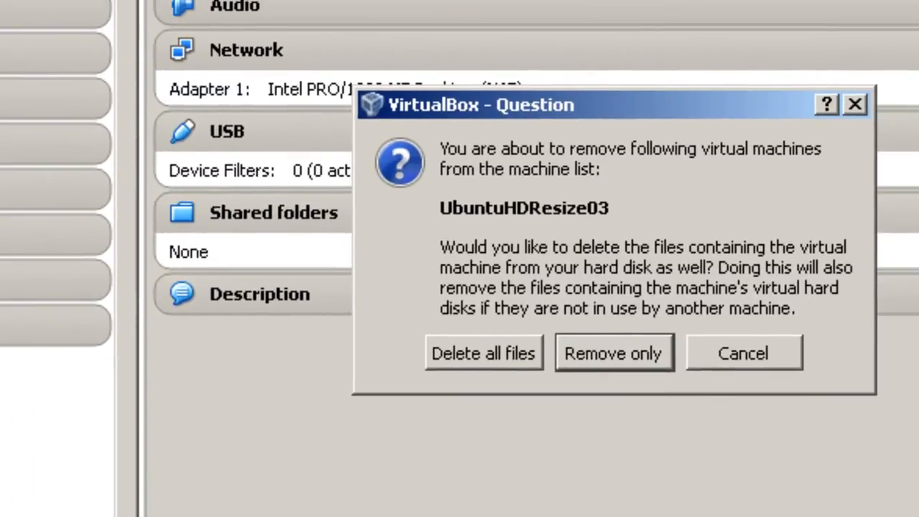
pyautogui.moveTo(549, 295)
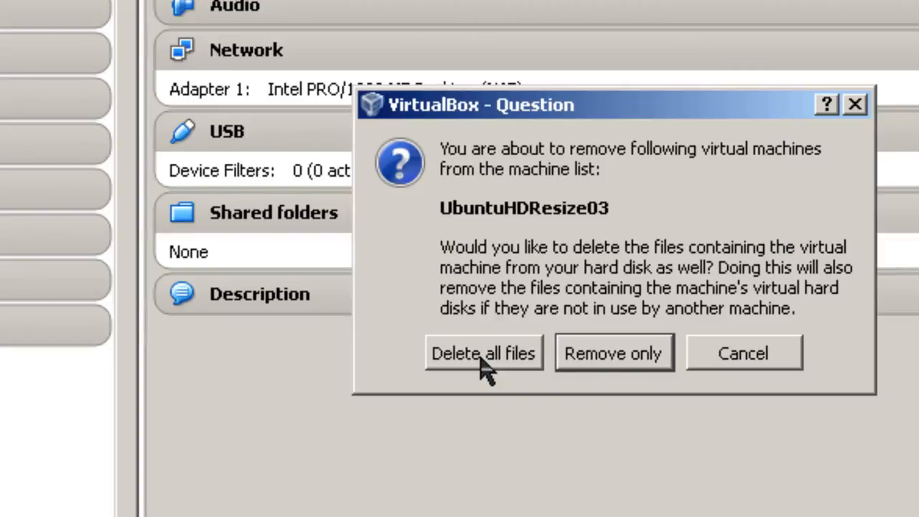
pyautogui.moveTo(650, 381)
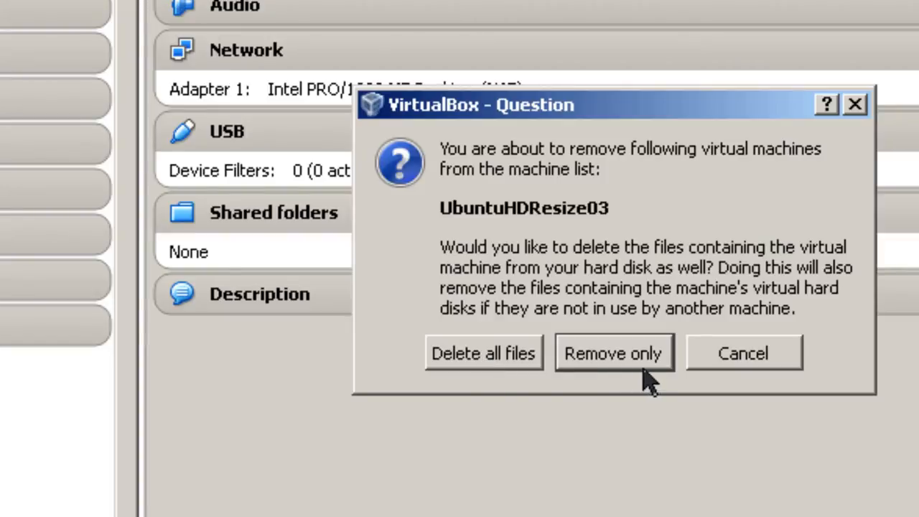
pyautogui.moveTo(29, 209)
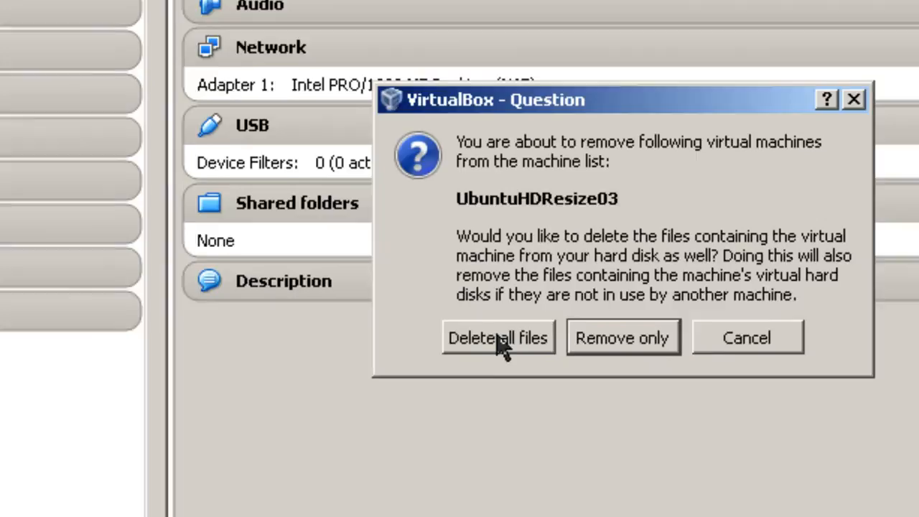
# Choose Delete all files to remove UbuntuHDResize03 and its disk files entirely.
pyautogui.click(498, 338)
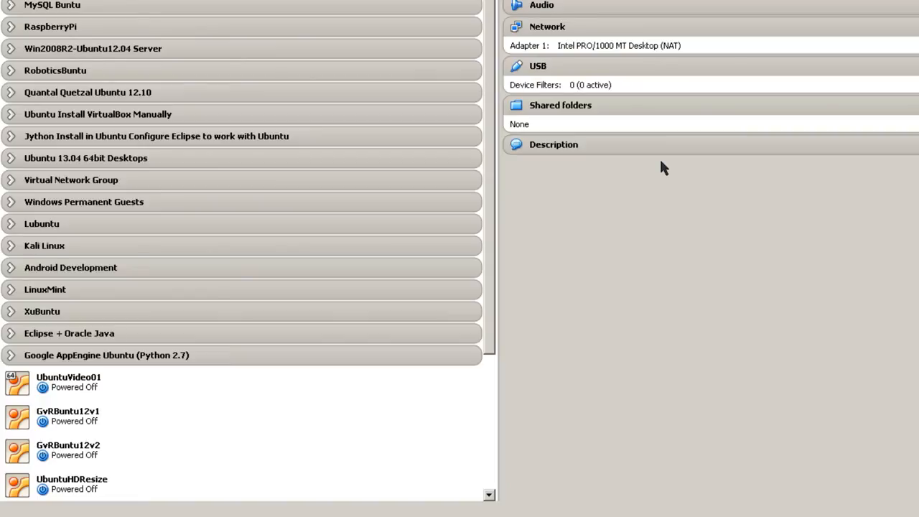
pyautogui.moveTo(565, 208)
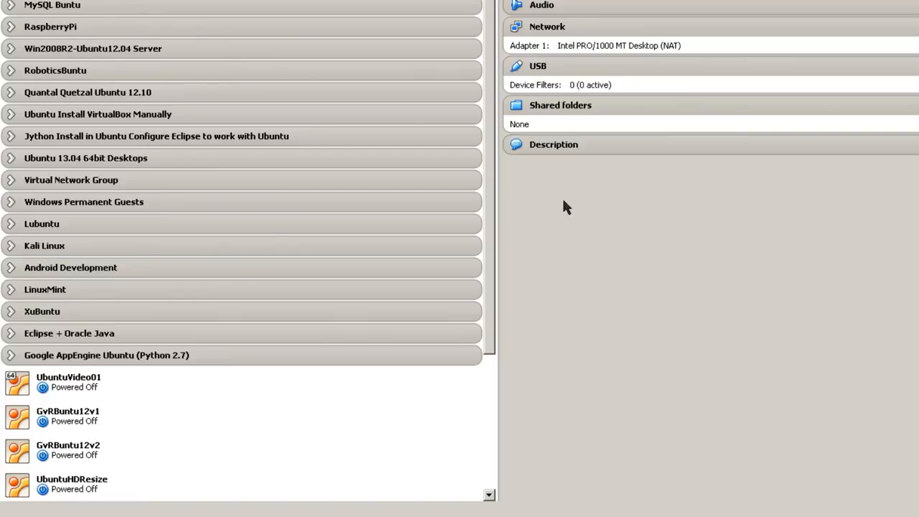